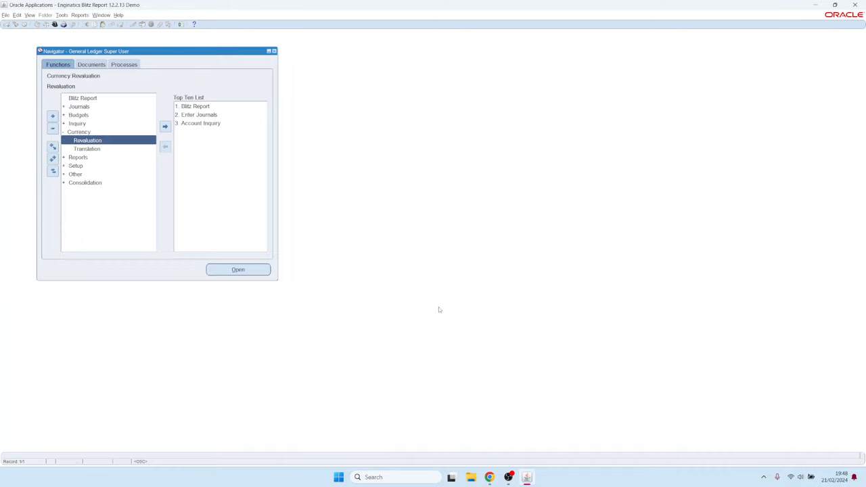
# Step: Start translating Vision Operations (USA) balances to EUR for the chosen period, hitting the undefined-rates error
pyautogui.doubleClick(87, 148)
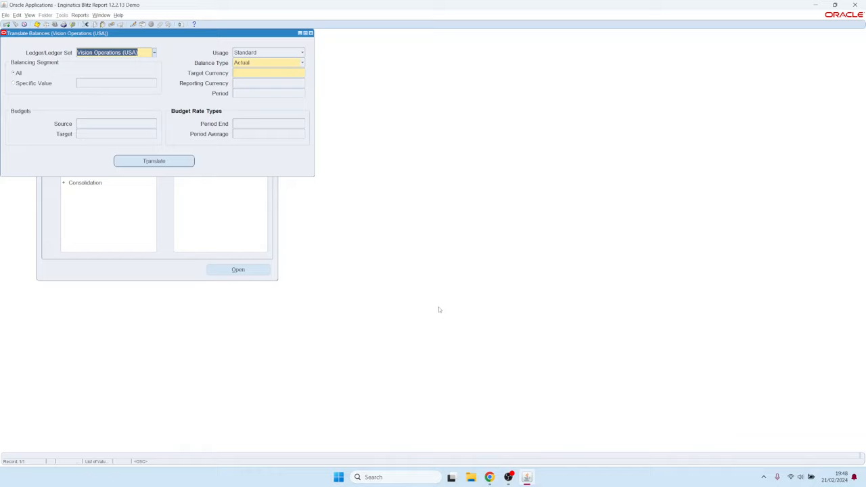
pyautogui.click(268, 73)
pyautogui.write('EUR')
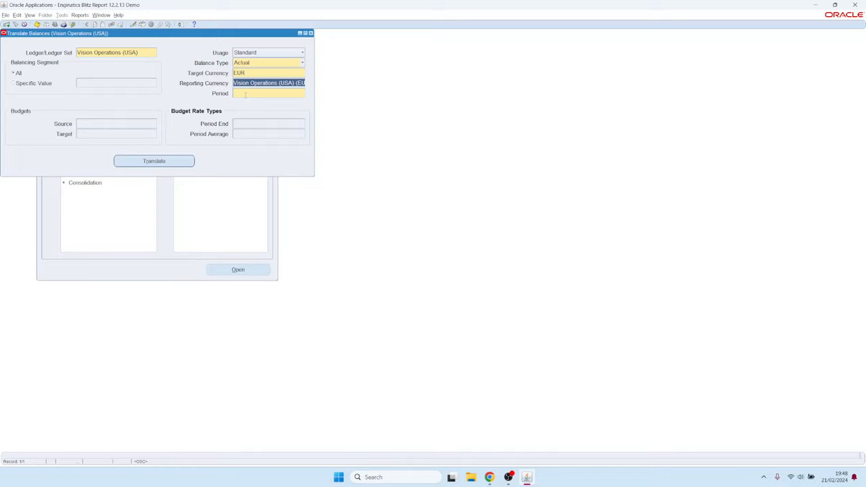
pyautogui.click(268, 93)
pyautogui.write('Jan-08')
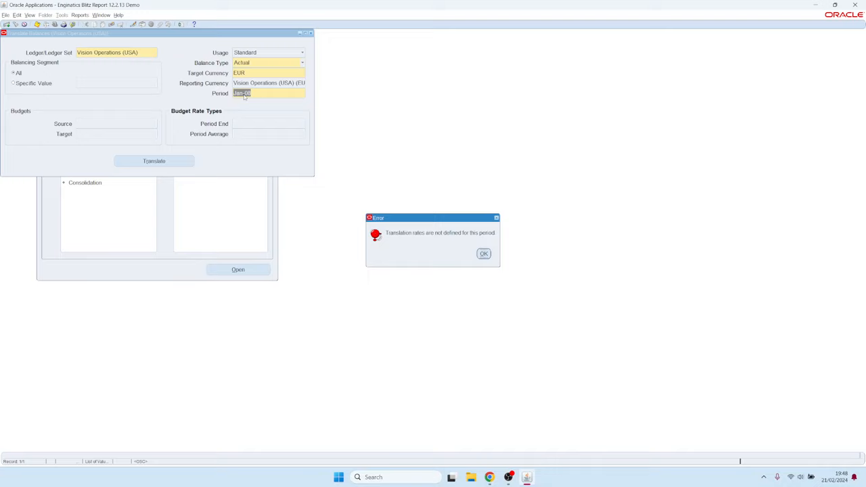
pyautogui.moveTo(457, 246)
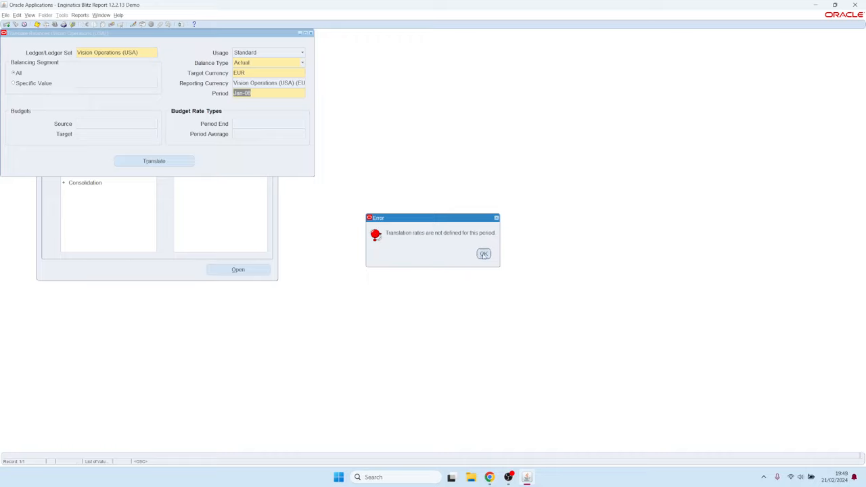
# Step: Dismiss the missing-rates error, examine SYSTEM.LAST_QUERY via Help > Diagnostics > Examine, then cancel the examination
pyautogui.click(483, 254)
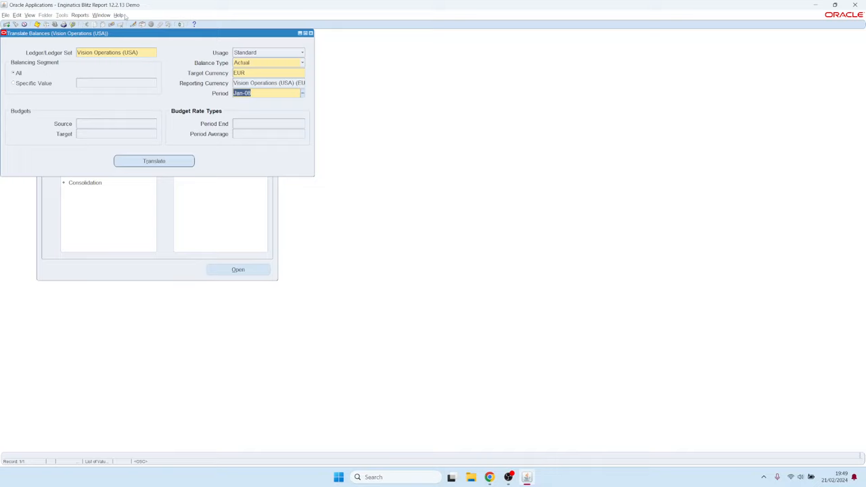
pyautogui.click(119, 14)
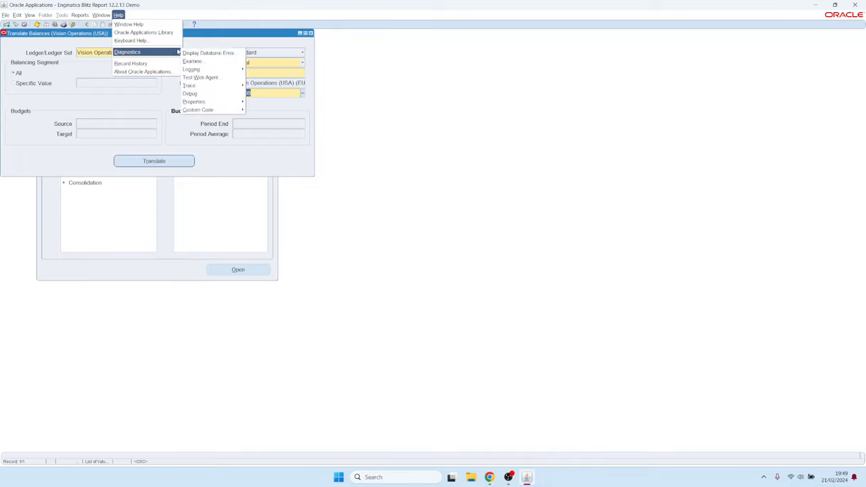
pyautogui.click(193, 61)
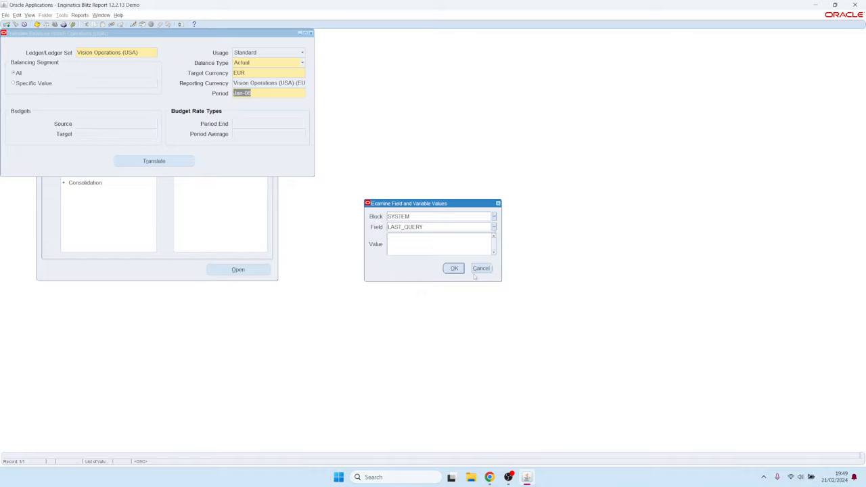
pyautogui.click(481, 268)
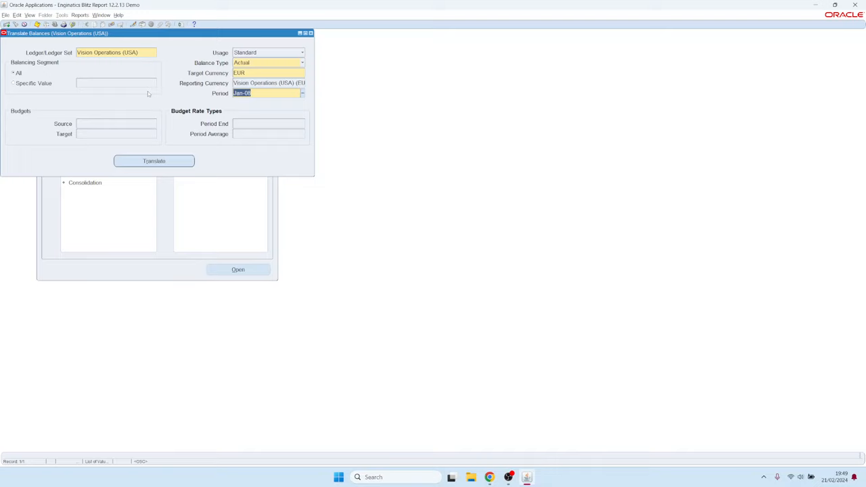
pyautogui.moveTo(150, 114)
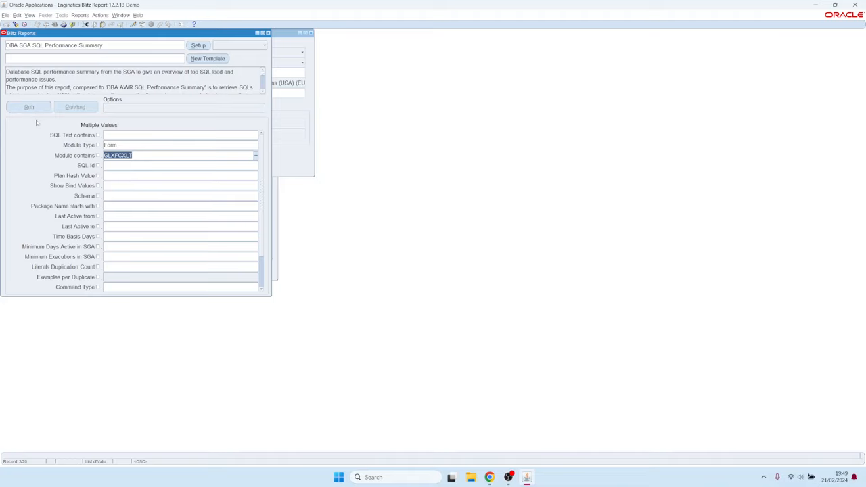
# Step: Run the DBA SGA SQL Performance Summary for Form modules containing GLXFCRLT
pyautogui.click(29, 107)
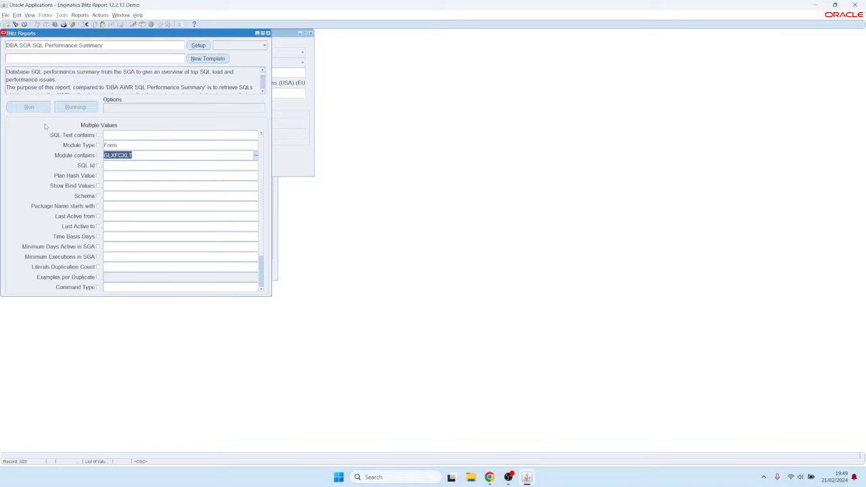
pyautogui.click(29, 107)
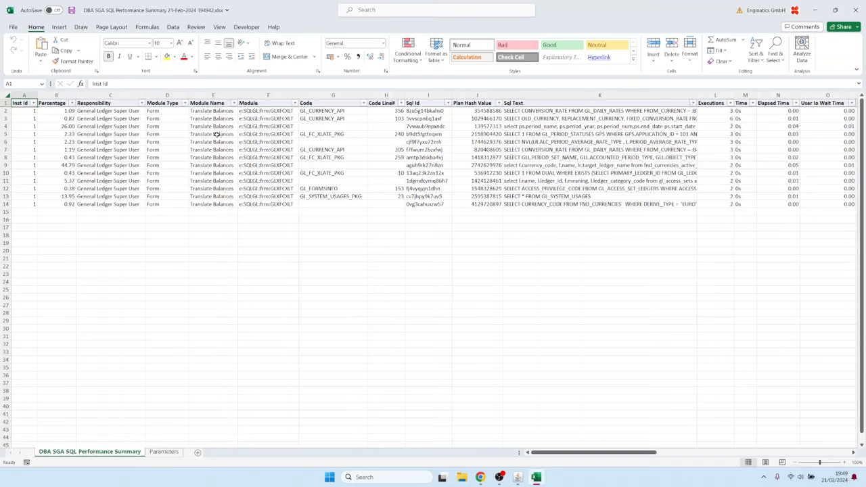
pyautogui.moveTo(208, 119)
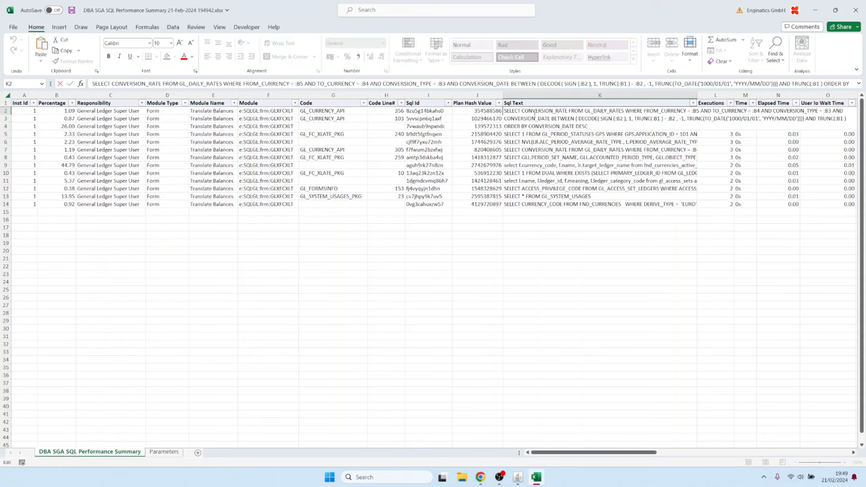
# Step: Read the Translate Balances form's first and last queries and review their execution statistics columns
pyautogui.click(599, 119)
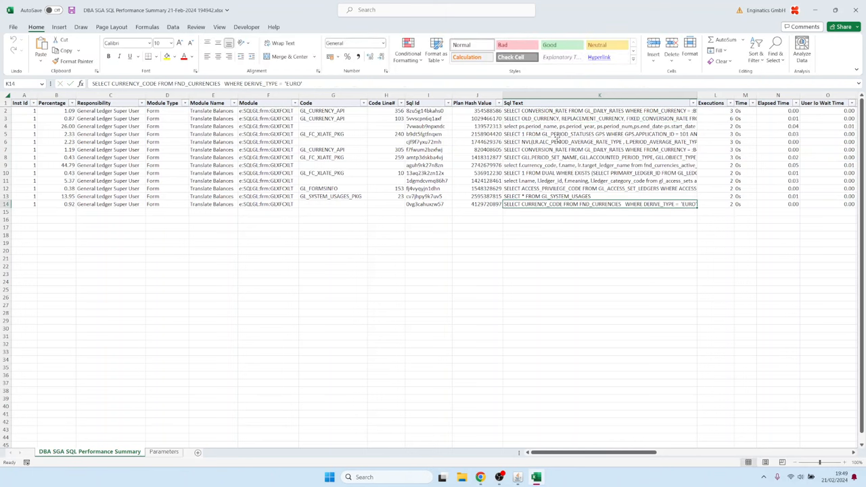
pyautogui.click(600, 134)
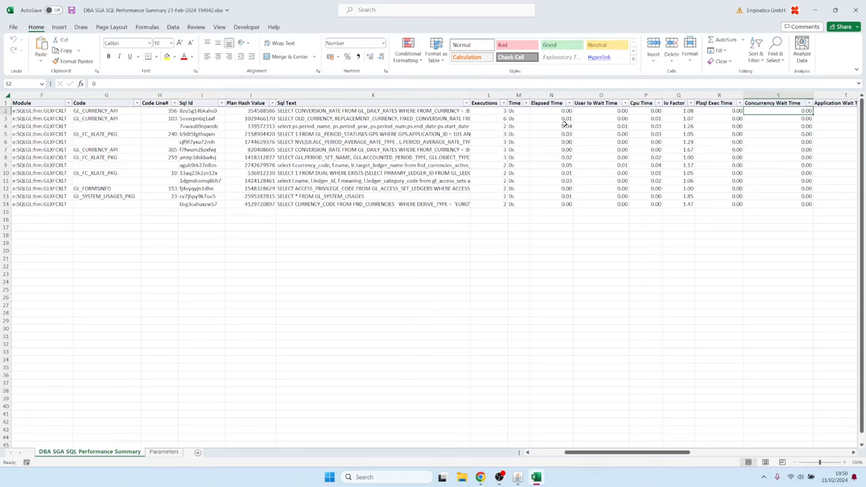
pyautogui.hscroll(3)
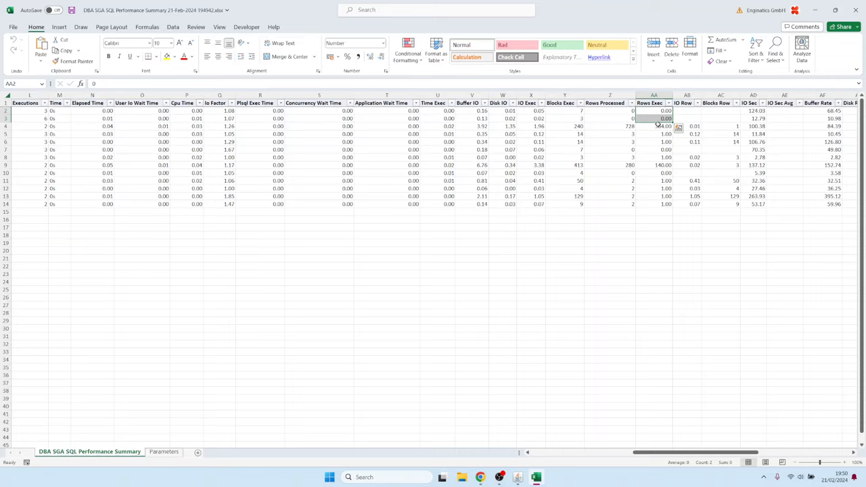
pyautogui.moveTo(655, 197)
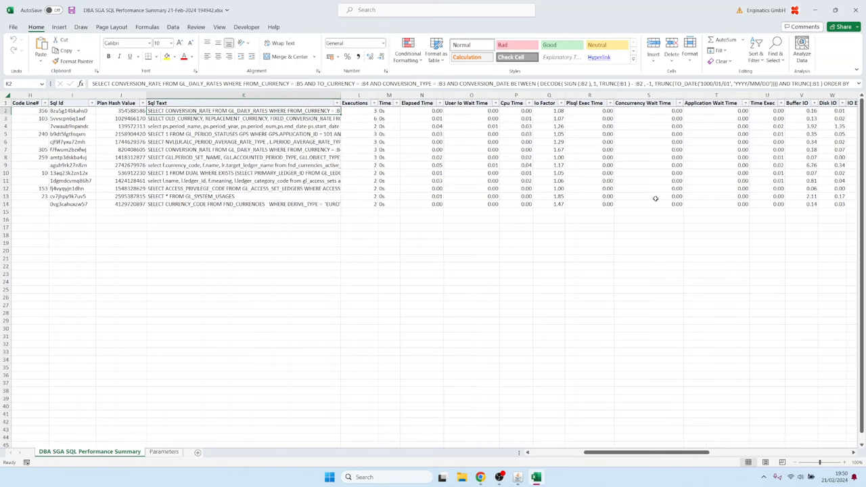
pyautogui.moveTo(566, 214)
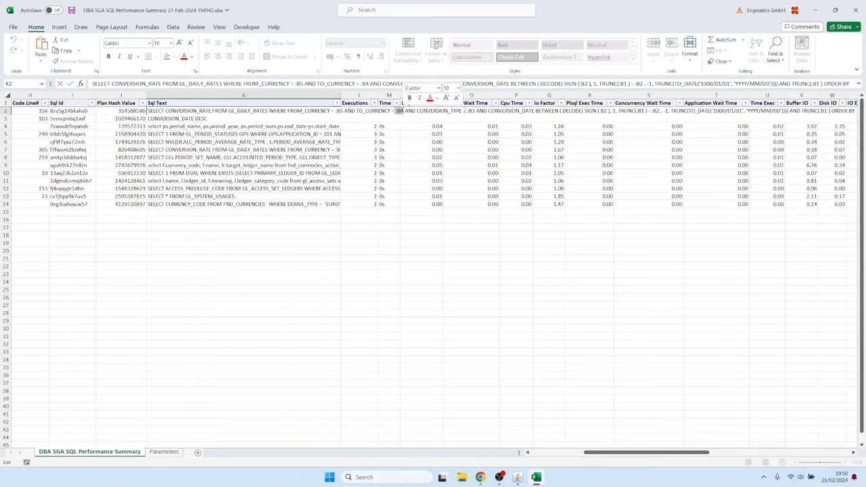
pyautogui.click(517, 477)
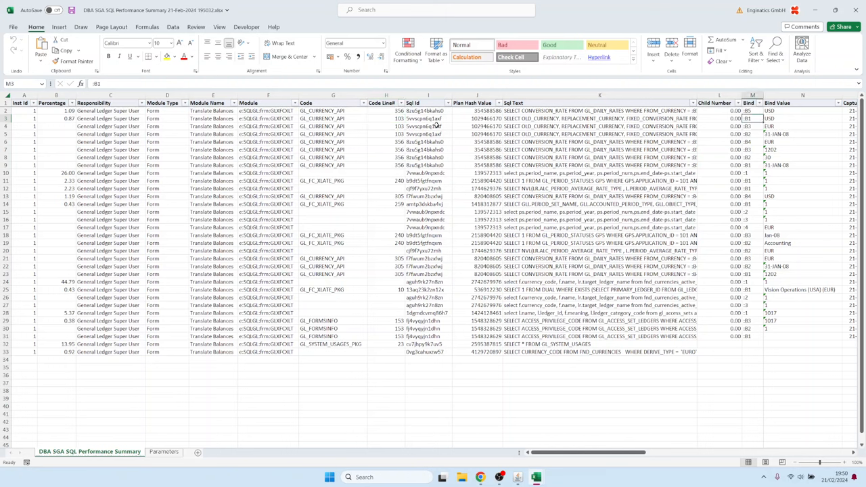
# Step: Inspect the captured bind values EUR and 31-JAN-08 and review their capture dates of 23-Feb-24
pyautogui.click(598, 119)
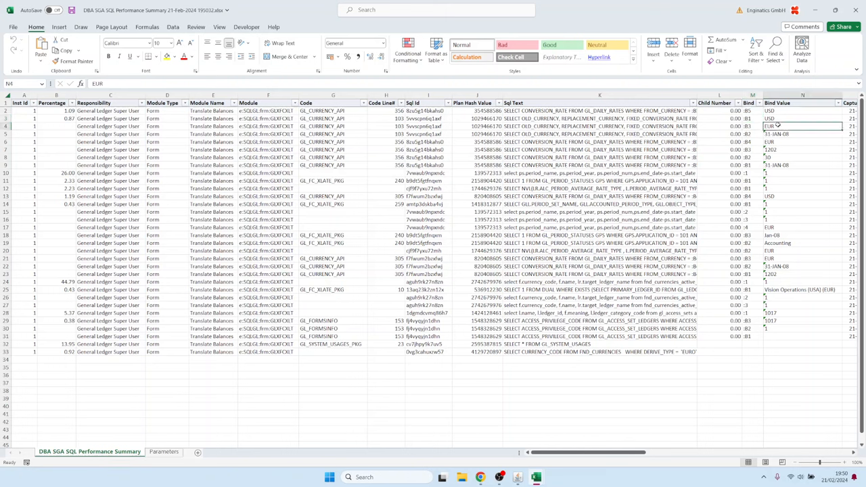
pyautogui.click(803, 134)
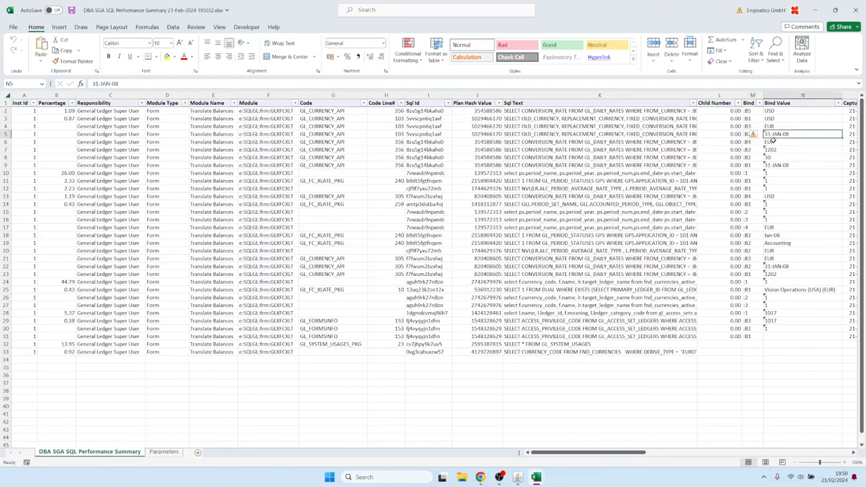
pyautogui.hscroll(3)
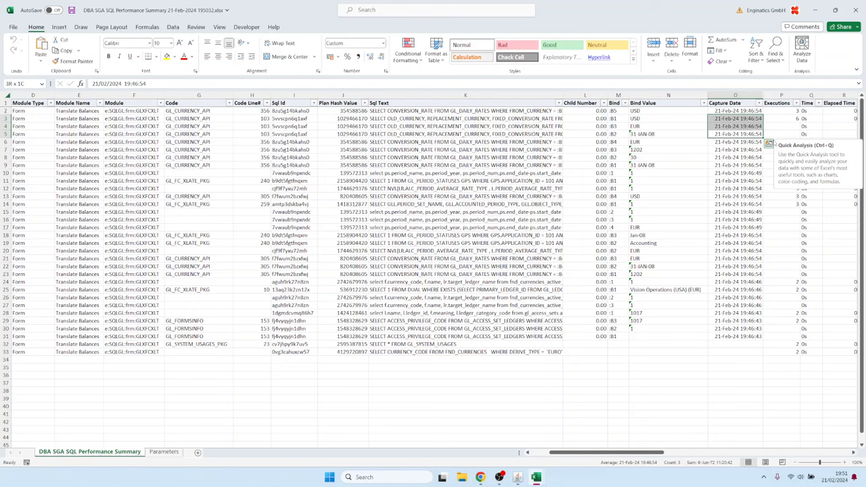
# Step: Switch responsibility to Payables, Vision Operations (USA), filtering the list with 'p'
pyautogui.click(465, 126)
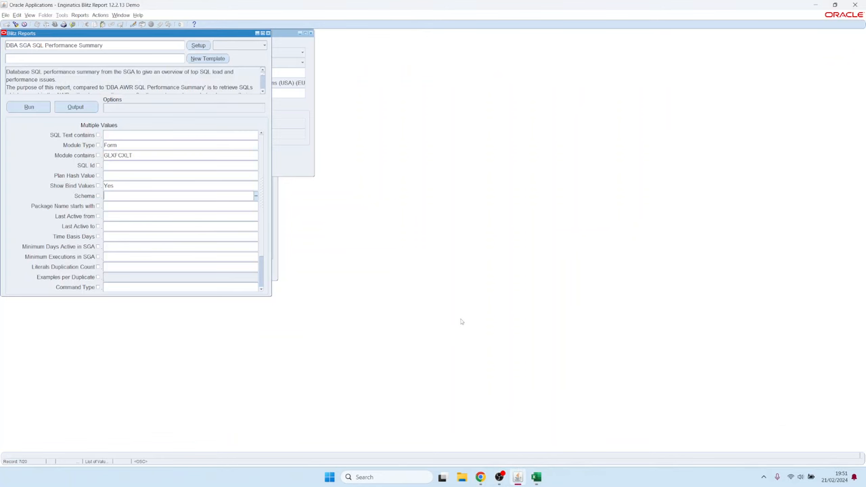
pyautogui.click(154, 160)
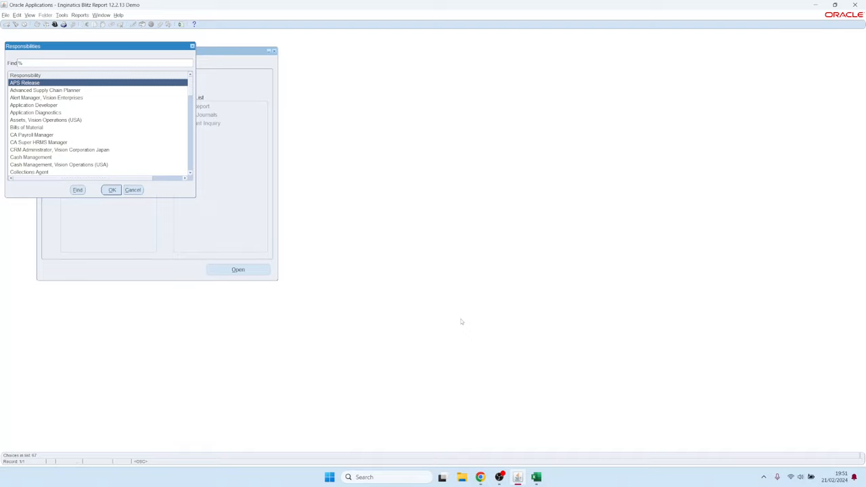
pyautogui.write('p')
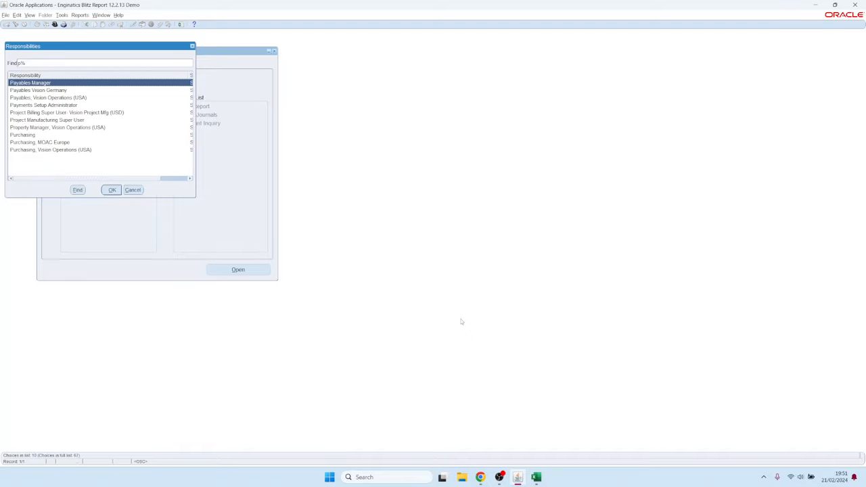
pyautogui.click(111, 189)
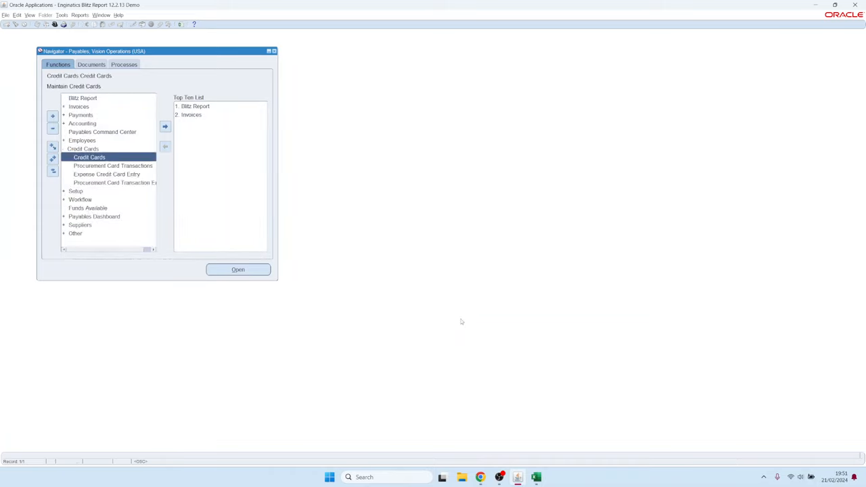
# Step: Open the Credit Cards form and run the SQL performance summary for modules containing APXWCARD
pyautogui.click(238, 269)
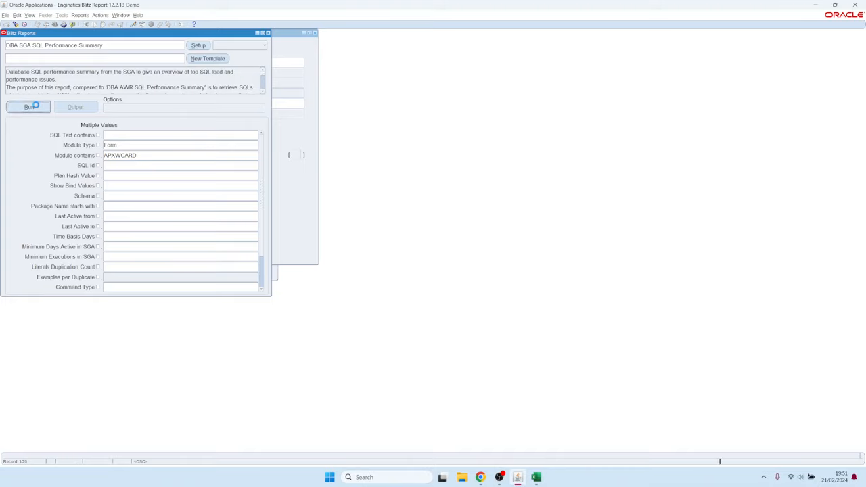
pyautogui.click(28, 107)
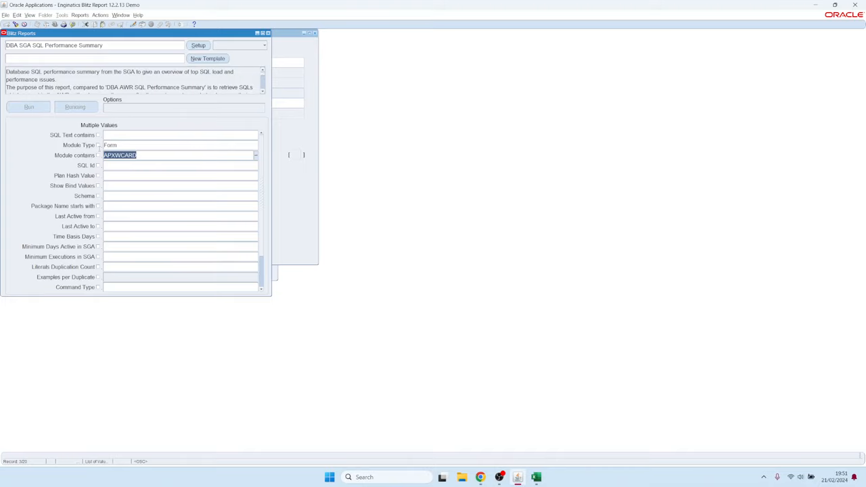
pyautogui.click(29, 107)
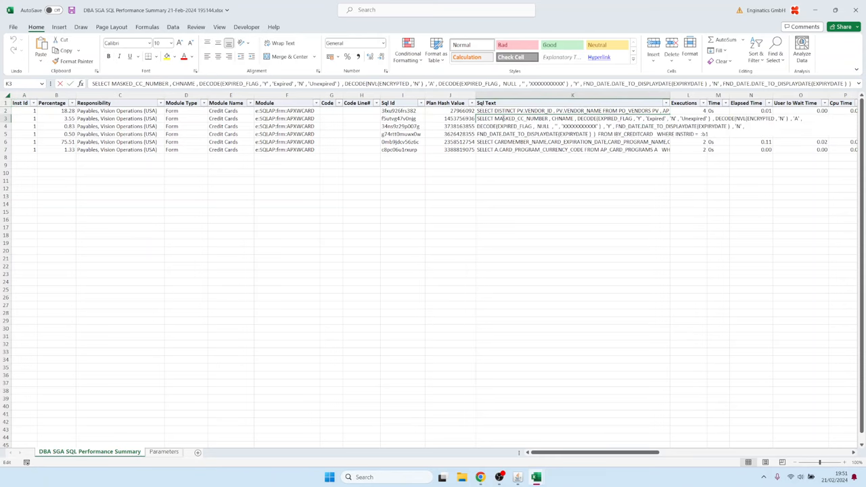
# Step: Read the full text of the card program lookup query in the formula bar
pyautogui.click(573, 126)
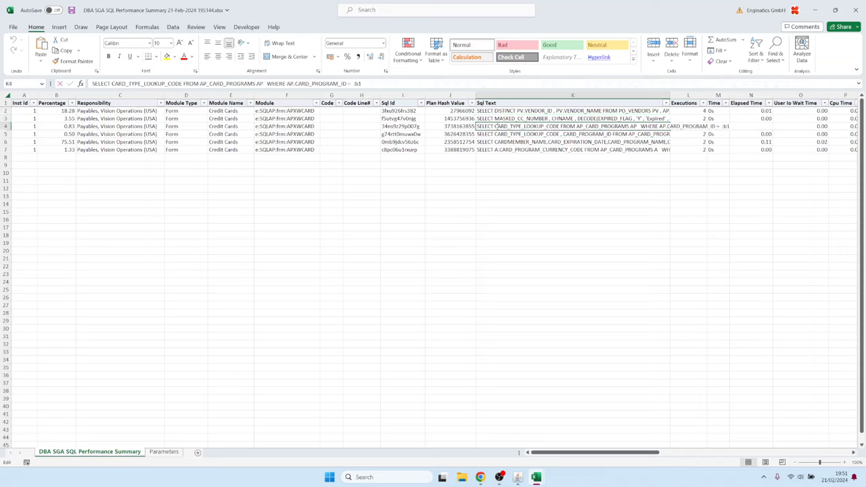